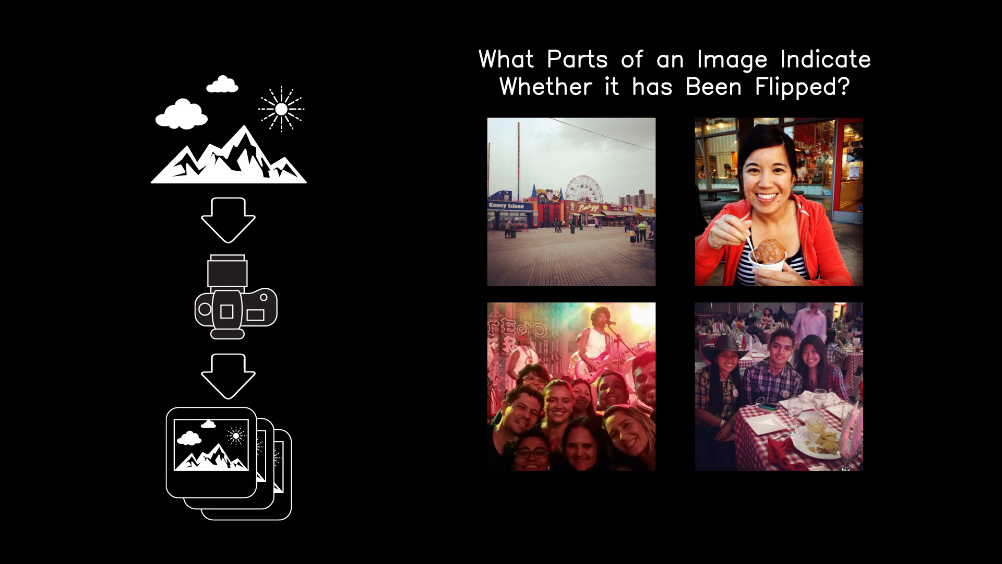
{"action": "key", "text": "Right"}
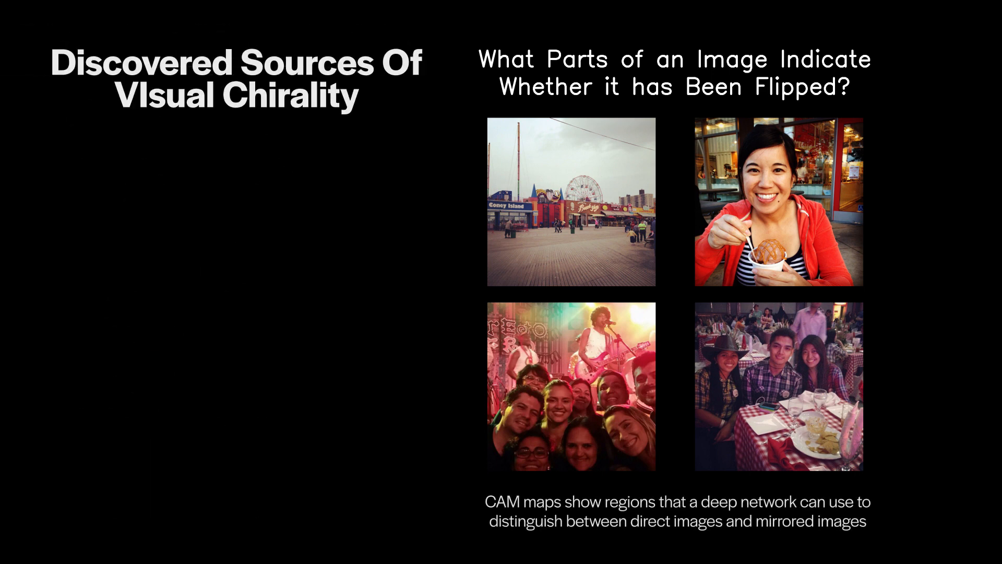